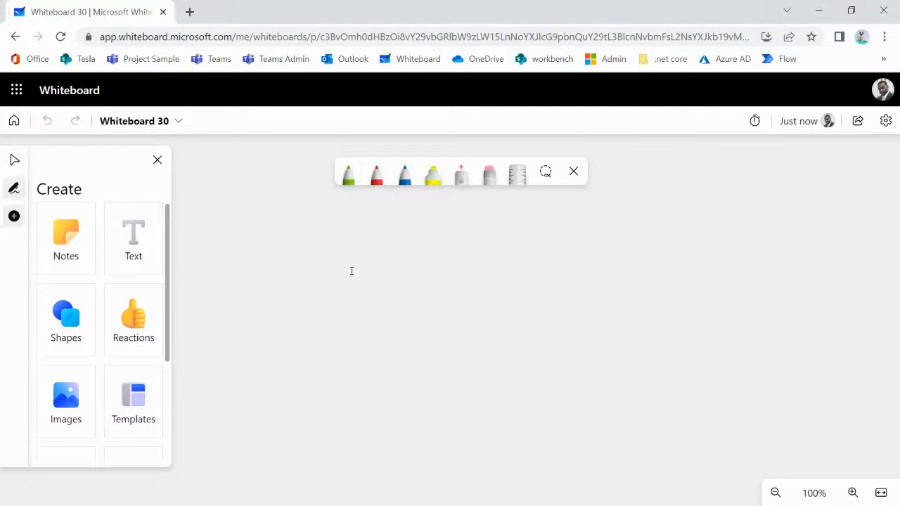
# - Add an 'AI Helpdesk' text title and enlarge it as the board heading
pyautogui.write('AJI')
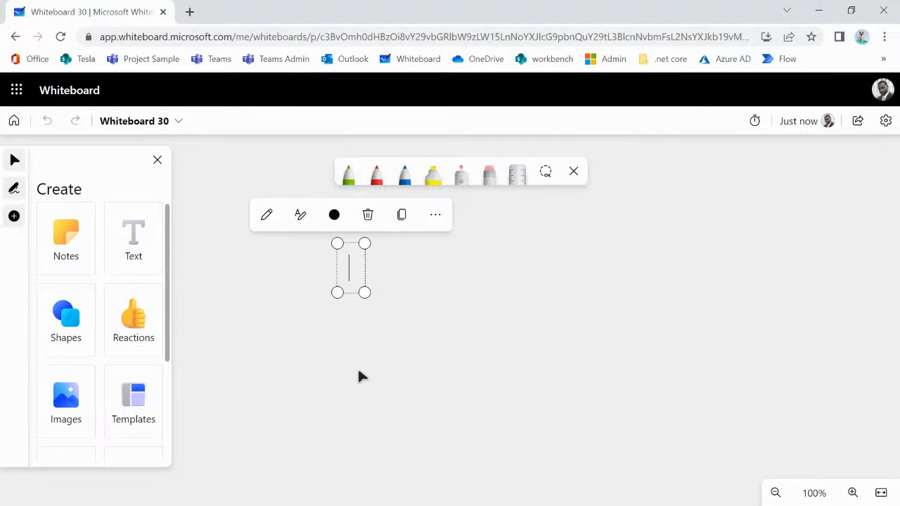
pyautogui.write('AI H')
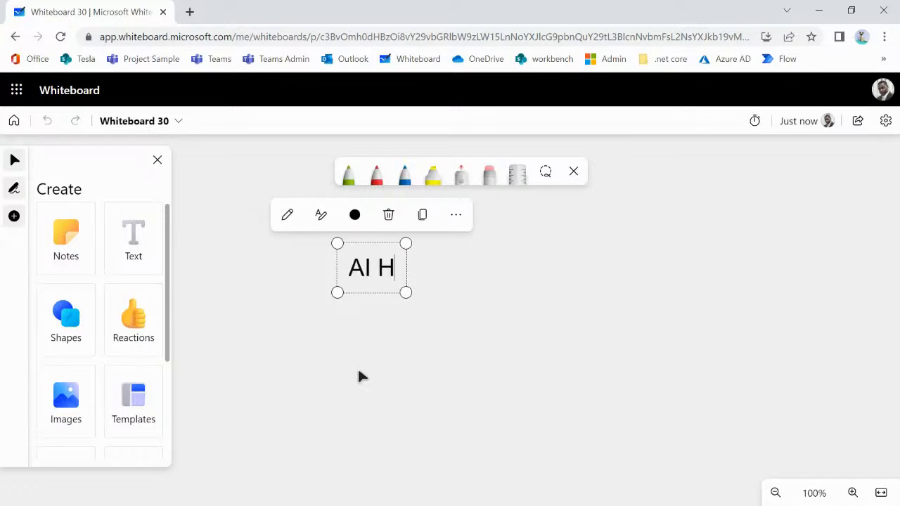
pyautogui.write('elpdesk')
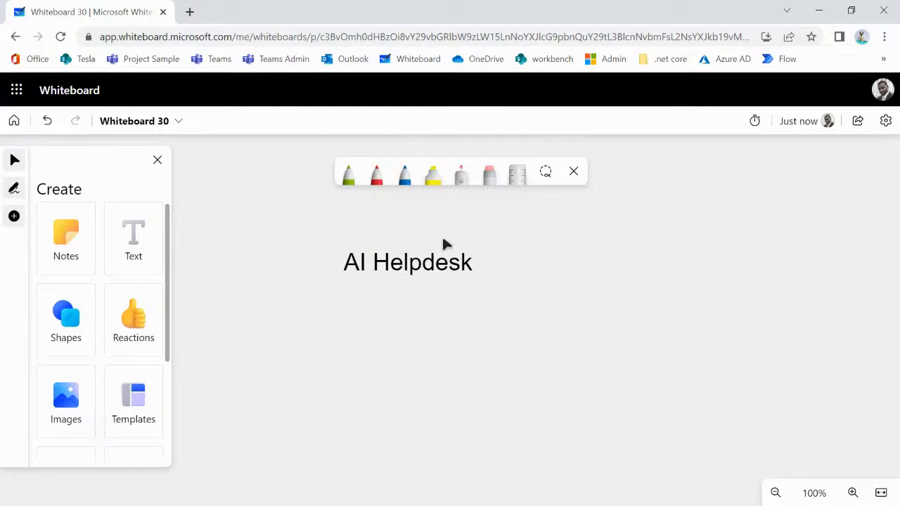
pyautogui.click(408, 262)
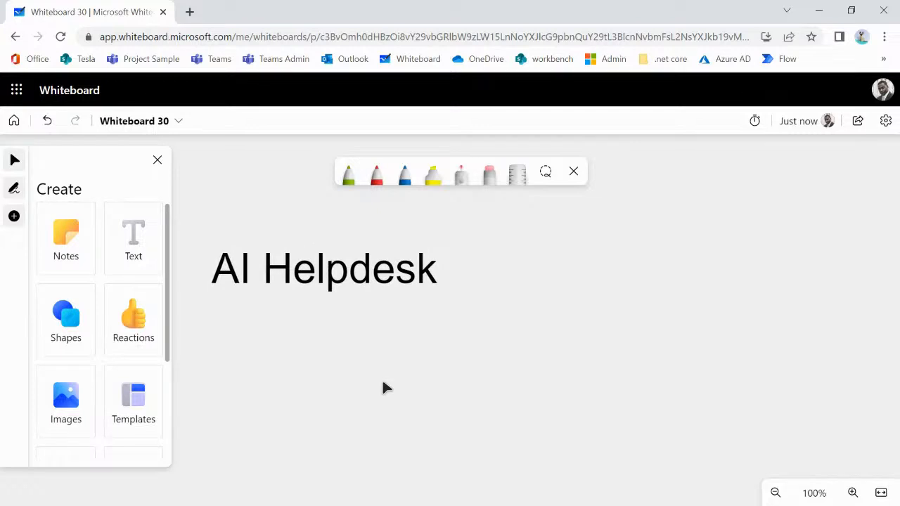
# - Draw a green box beside the heading with the green pen
pyautogui.click(377, 175)
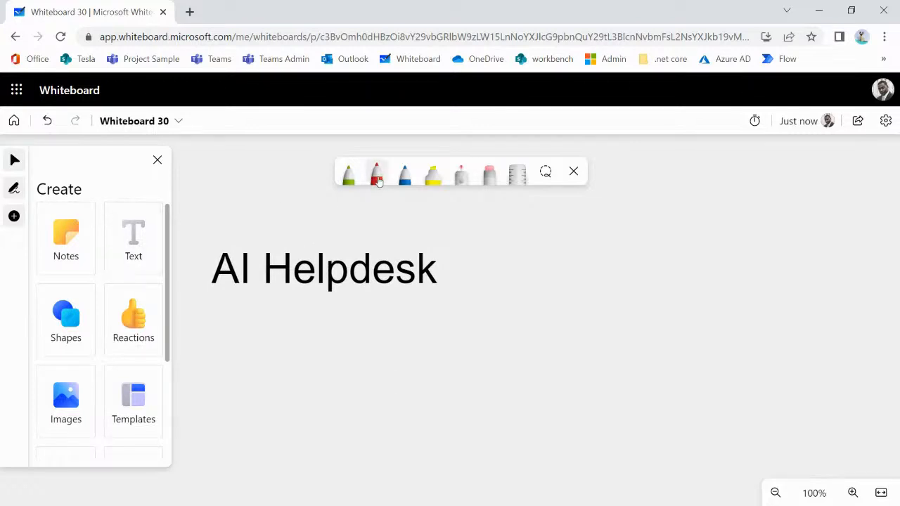
pyautogui.moveTo(563, 230); pyautogui.dragTo(773, 230)
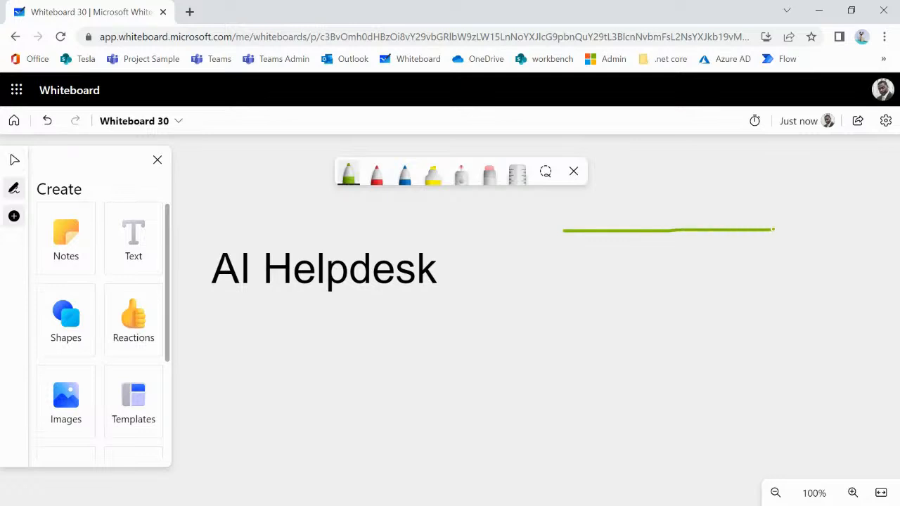
pyautogui.moveTo(774, 231); pyautogui.dragTo(563, 388)
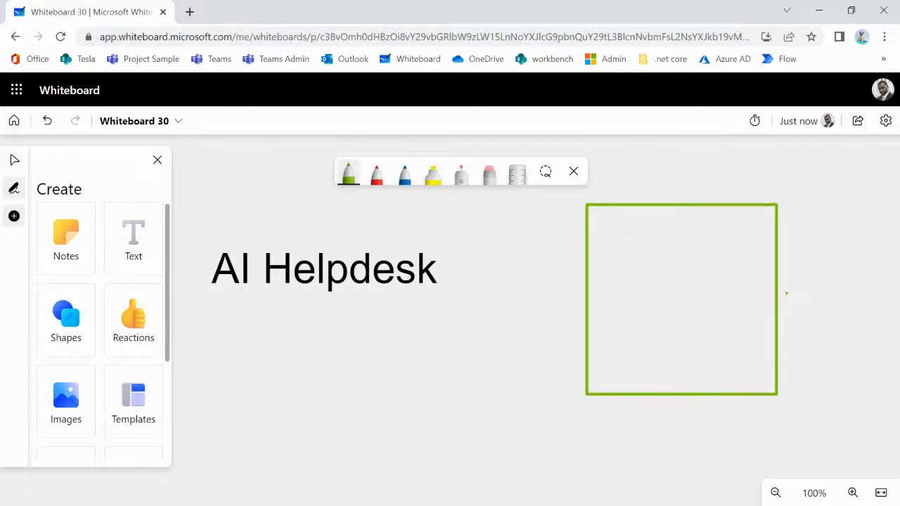
# - Sketch a blue form outline inside the green box and a blue arrow pointing into it
pyautogui.click(404, 174)
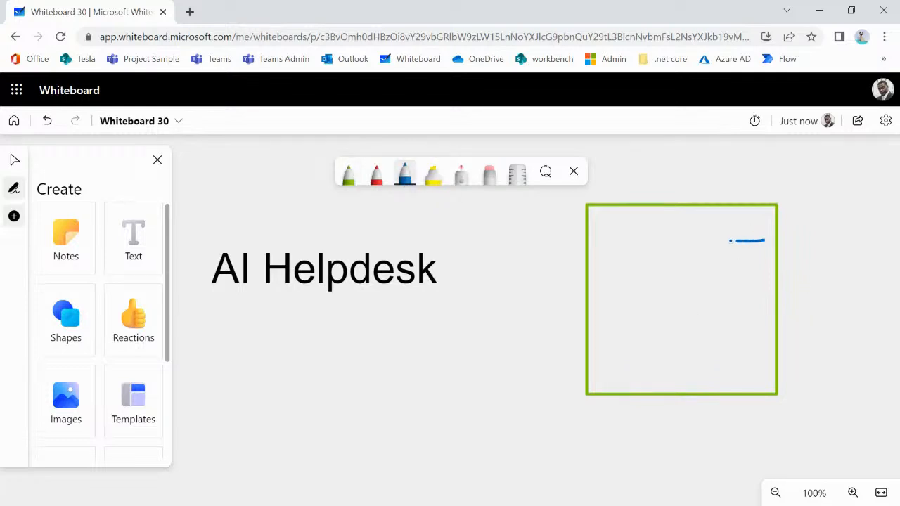
pyautogui.moveTo(757, 242); pyautogui.dragTo(751, 373)
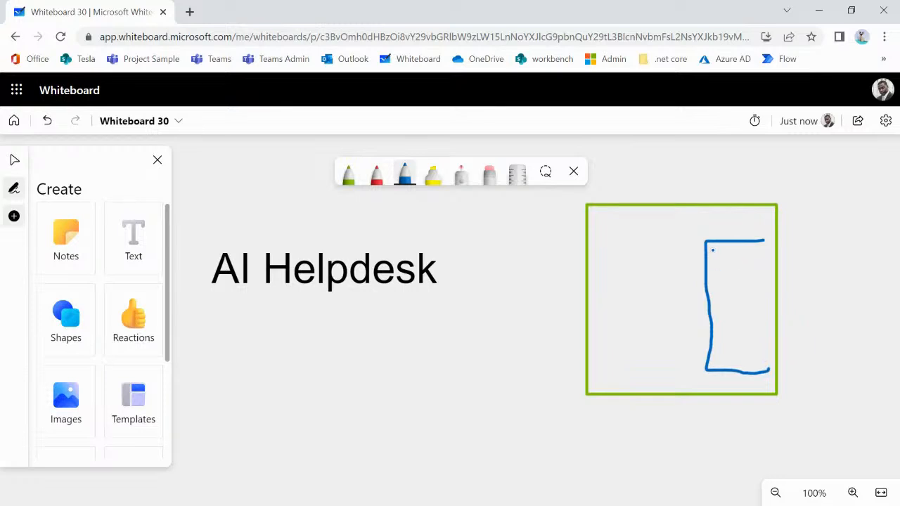
pyautogui.moveTo(715, 261); pyautogui.dragTo(753, 261)
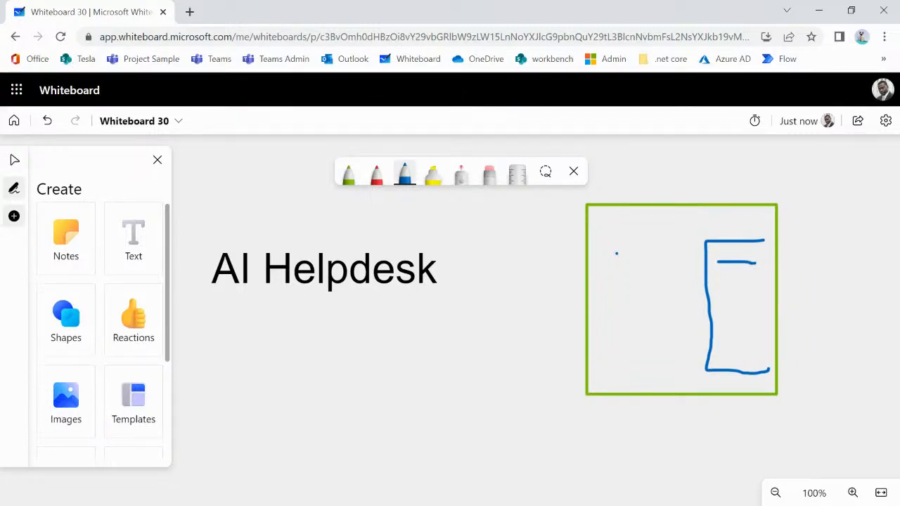
pyautogui.moveTo(528, 354); pyautogui.dragTo(626, 256)
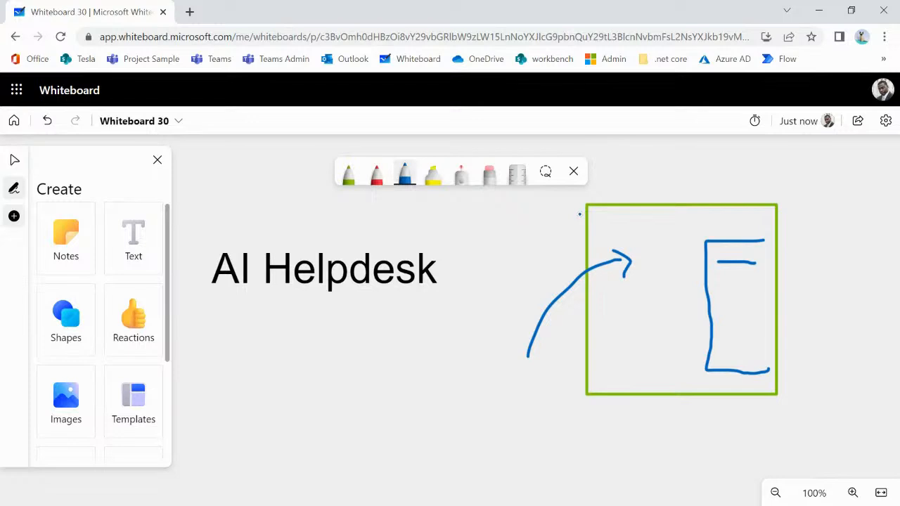
pyautogui.moveTo(775, 492)
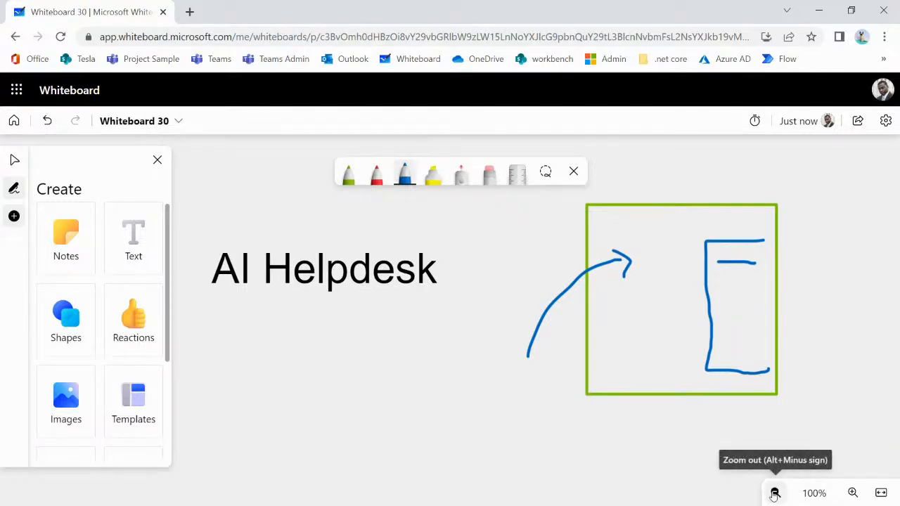
# - Label the green box 'Power Apps' with a text note beneath it
pyautogui.click(775, 492)
pyautogui.write('Poa')
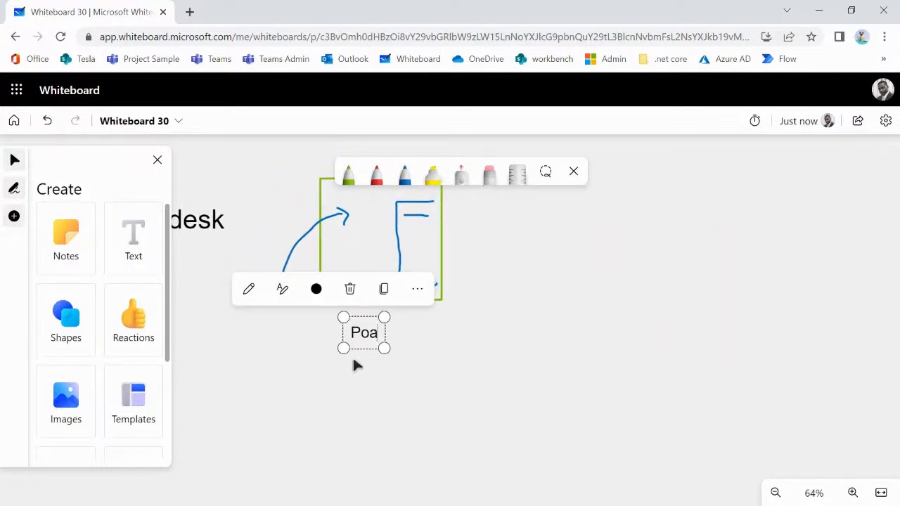
pyautogui.write('wa')
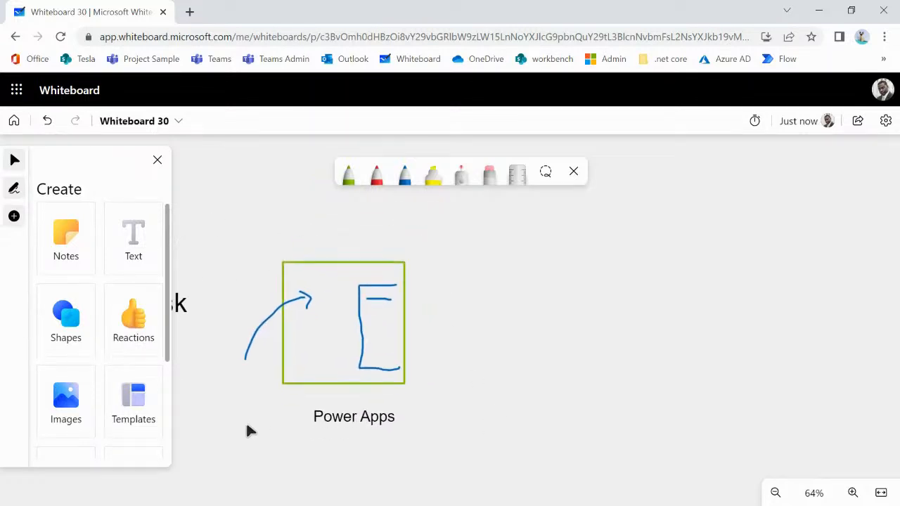
# - Draw a red arrow from Power Apps leading to a new red box with a stroke inside
pyautogui.click(377, 175)
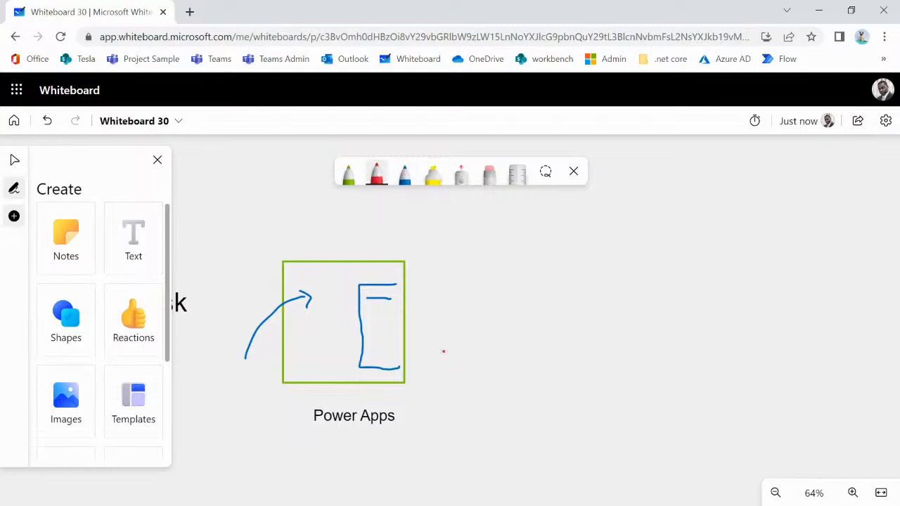
pyautogui.moveTo(422, 329); pyautogui.dragTo(563, 324)
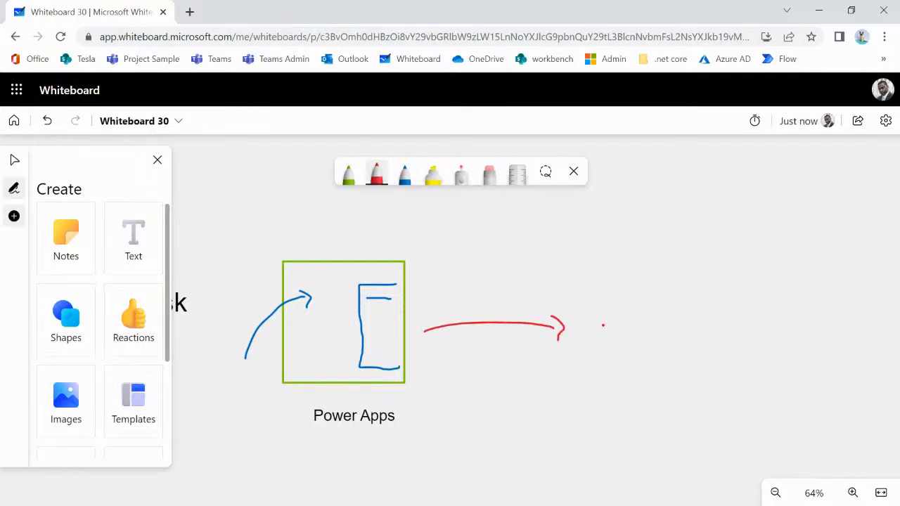
pyautogui.moveTo(584, 312); pyautogui.dragTo(675, 401)
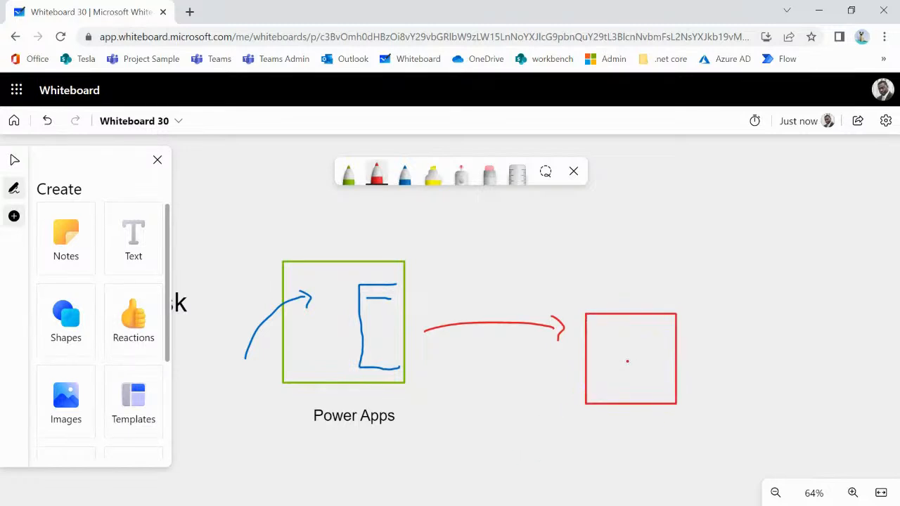
pyautogui.moveTo(596, 329); pyautogui.dragTo(631, 330)
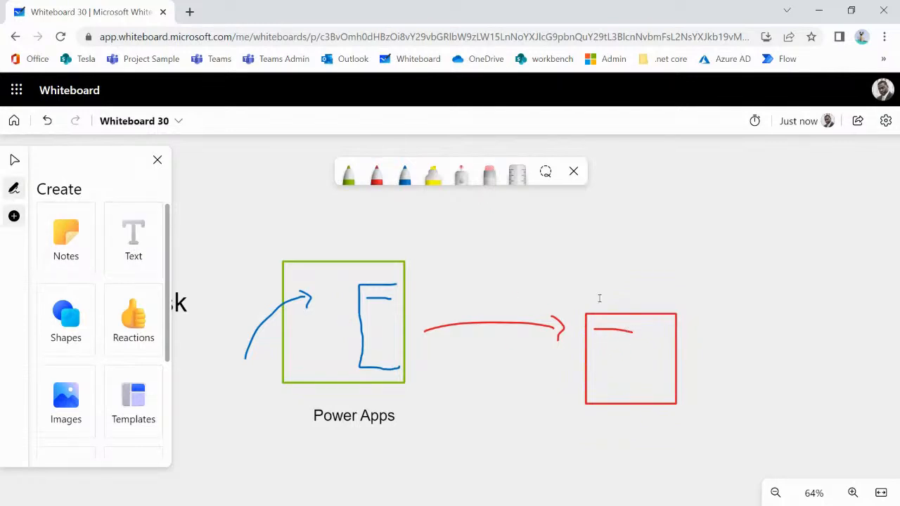
# - Label the red box 'Help Desk Issues' with a text note
pyautogui.click(612, 332)
pyautogui.write('Help')
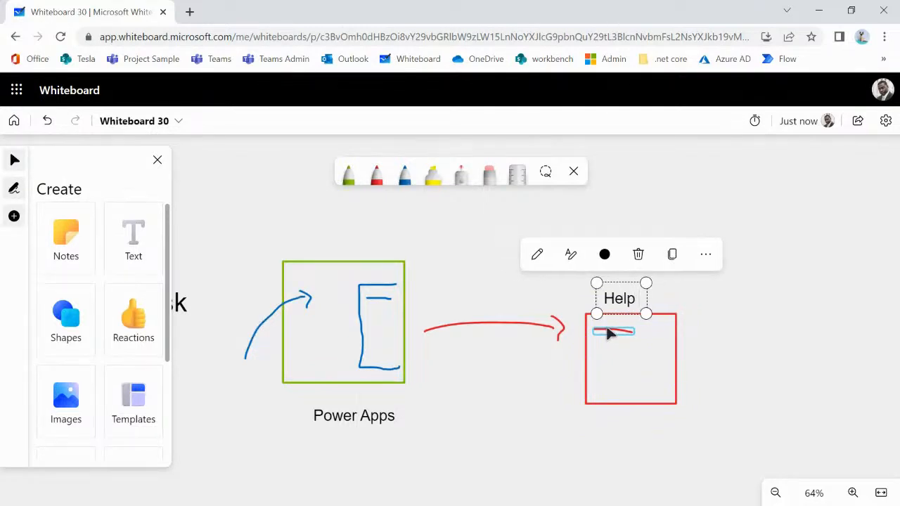
pyautogui.write('DeSk')
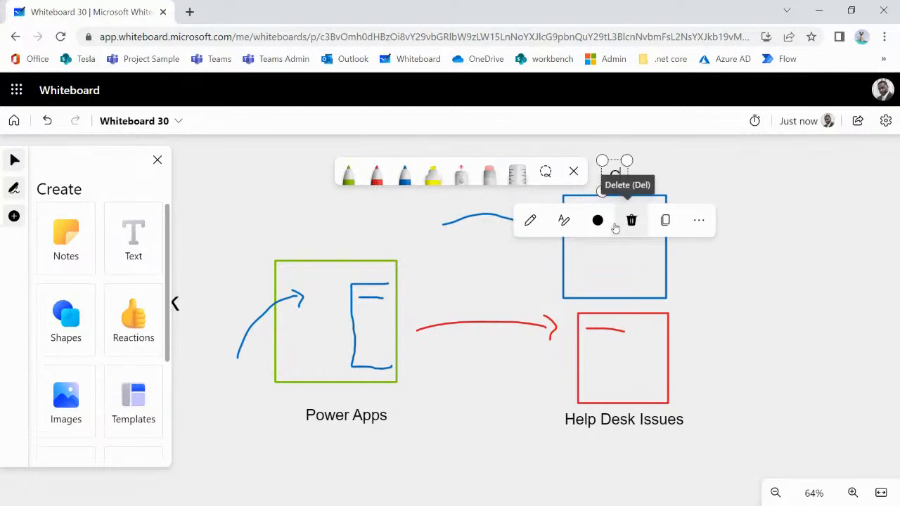
pyautogui.moveTo(613, 220)
pyautogui.write('hat History')
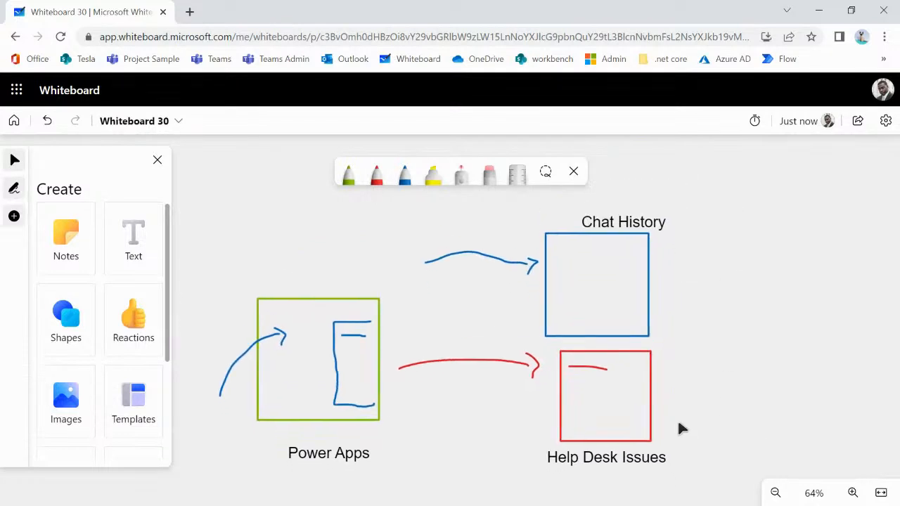
pyautogui.moveTo(627, 429)
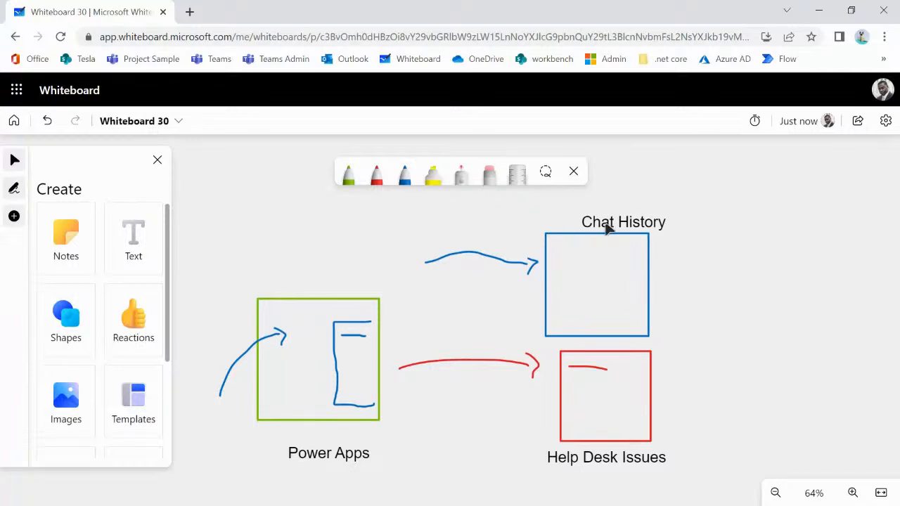
pyautogui.moveTo(419, 394)
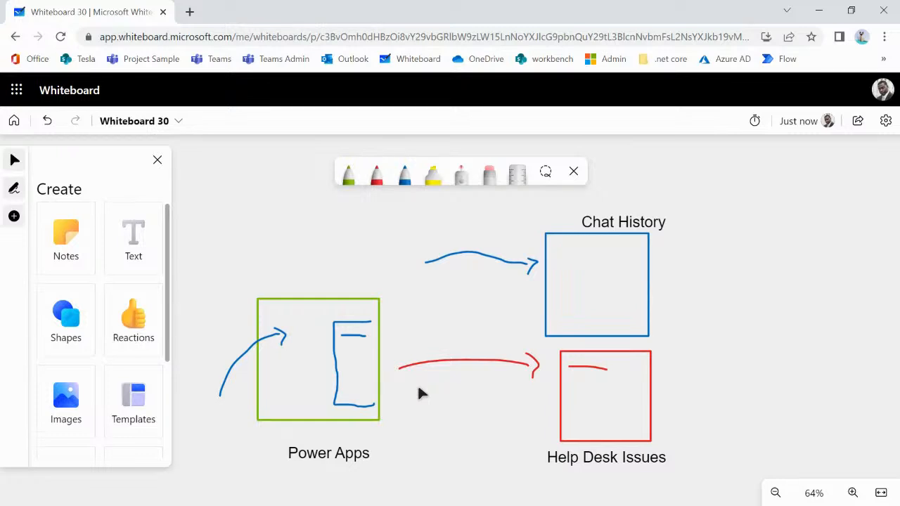
pyautogui.moveTo(731, 380)
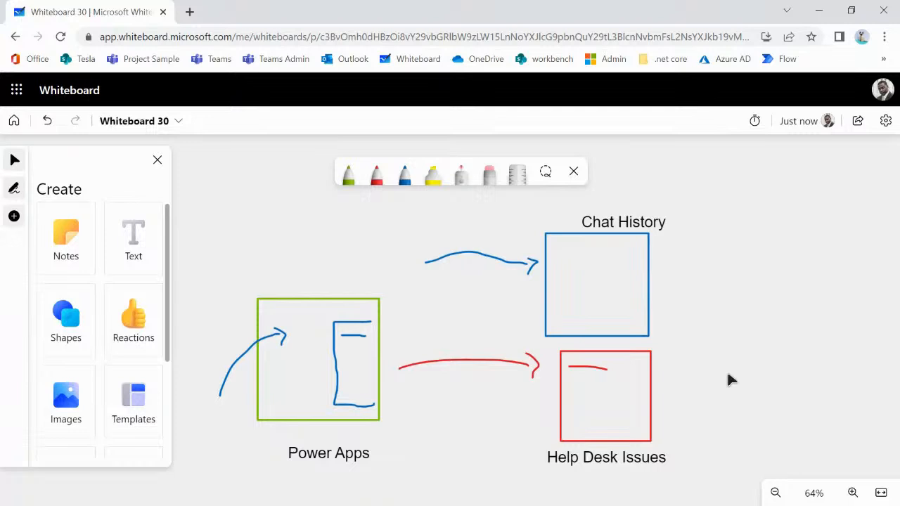
# - Add a 'Windows 10, Windows 11' note in orange to the upper right of the diagram
pyautogui.moveTo(732, 380); pyautogui.dragTo(552, 391)
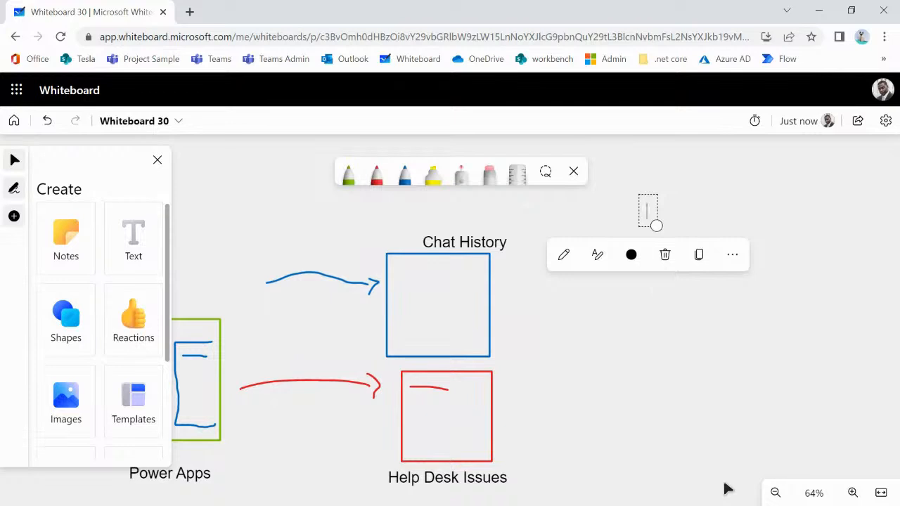
pyautogui.write('Windows')
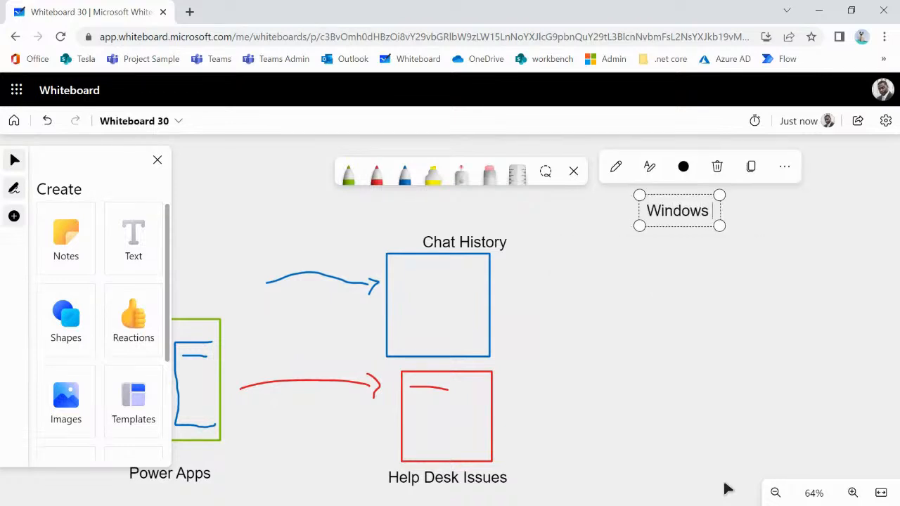
pyautogui.write('10, Wi')
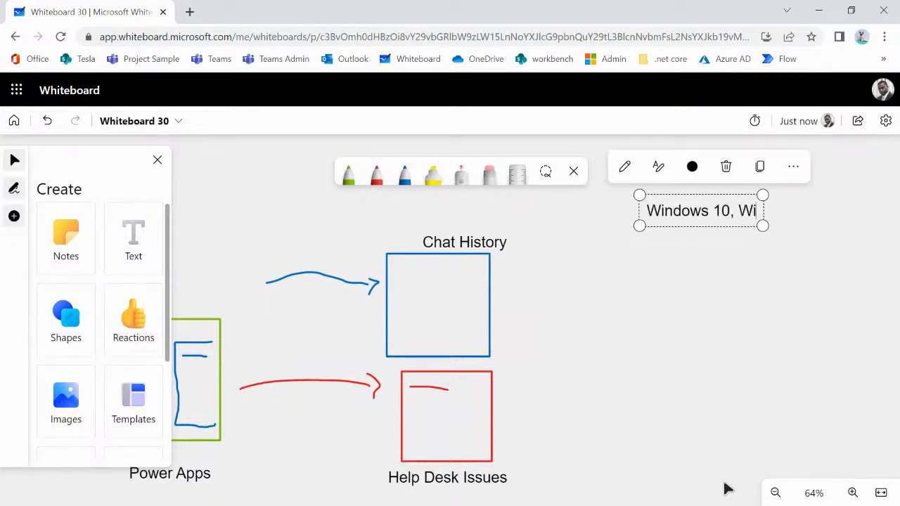
pyautogui.write('Windows 11')
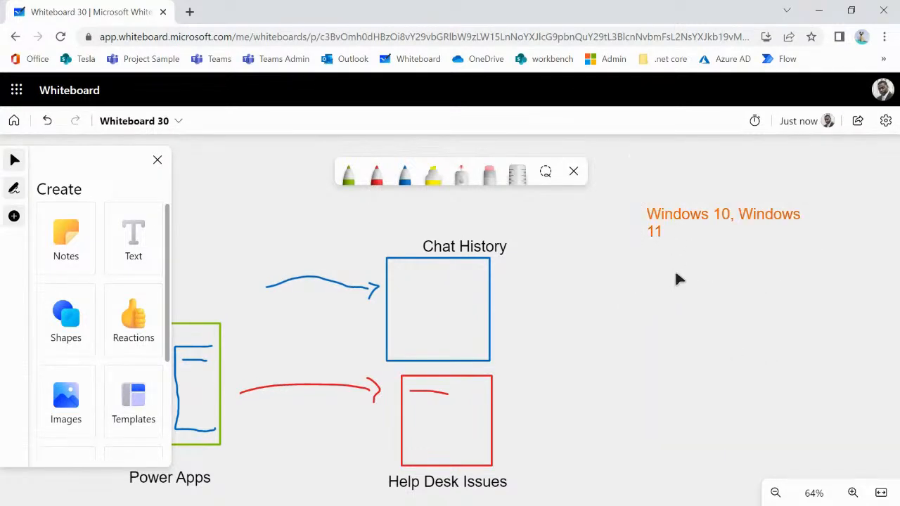
pyautogui.click(723, 222)
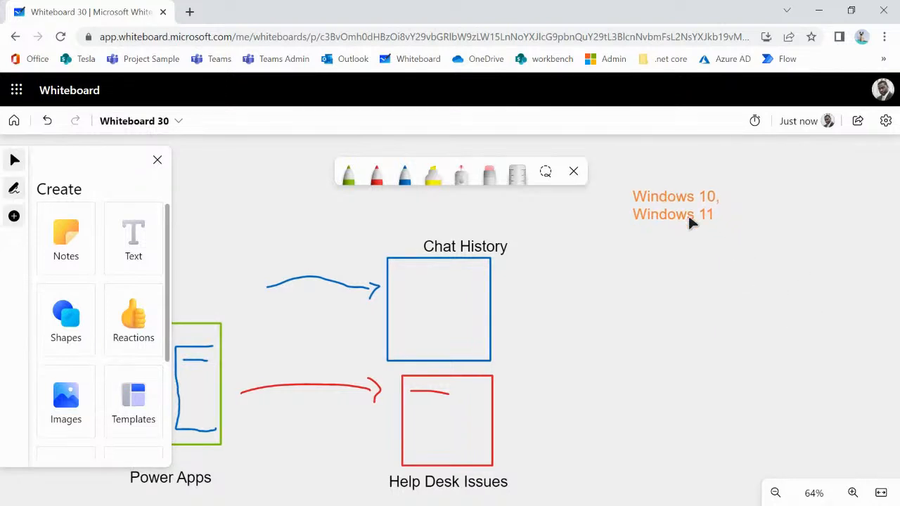
pyautogui.click(675, 205)
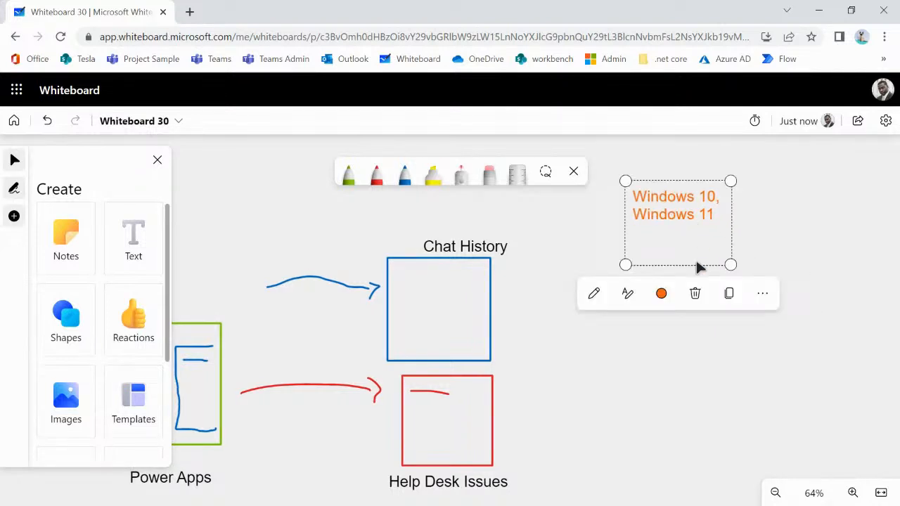
pyautogui.moveTo(660, 271)
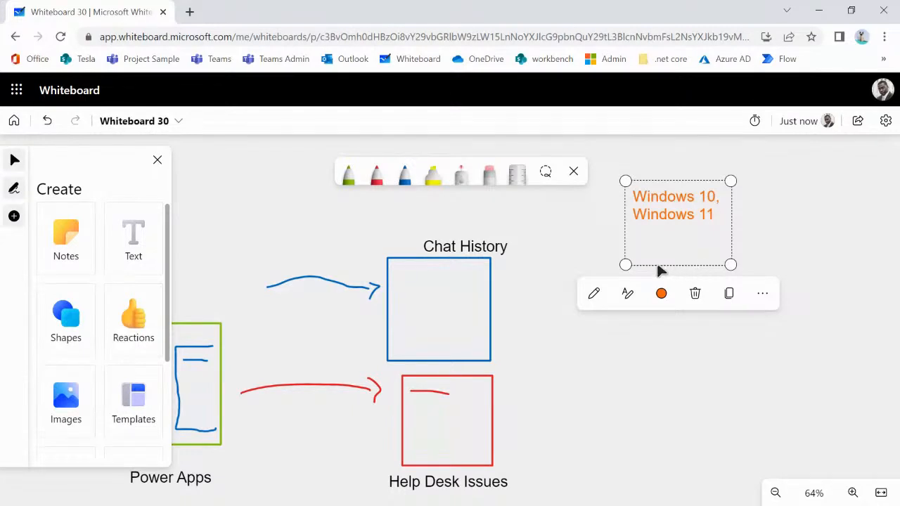
pyautogui.moveTo(716, 227)
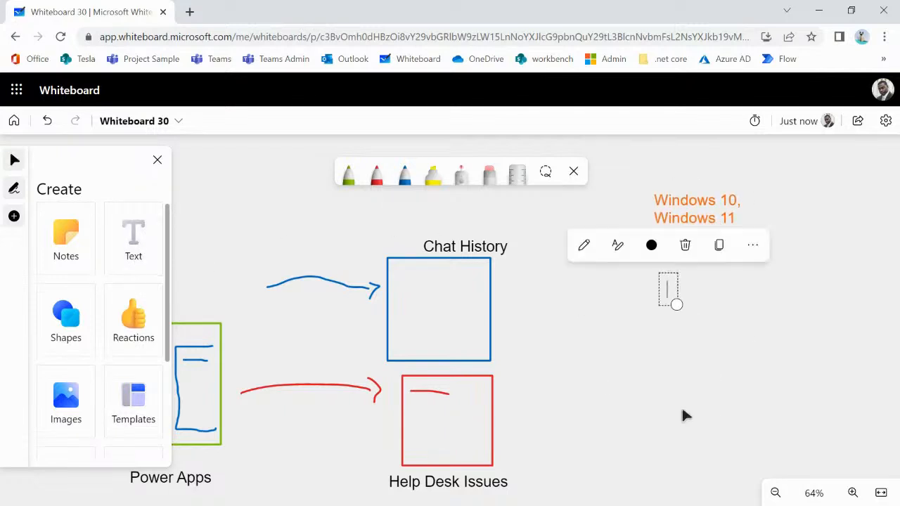
# - Add a purple 'VPN Troubleshoot' label beneath the Windows note
pyautogui.click(651, 245)
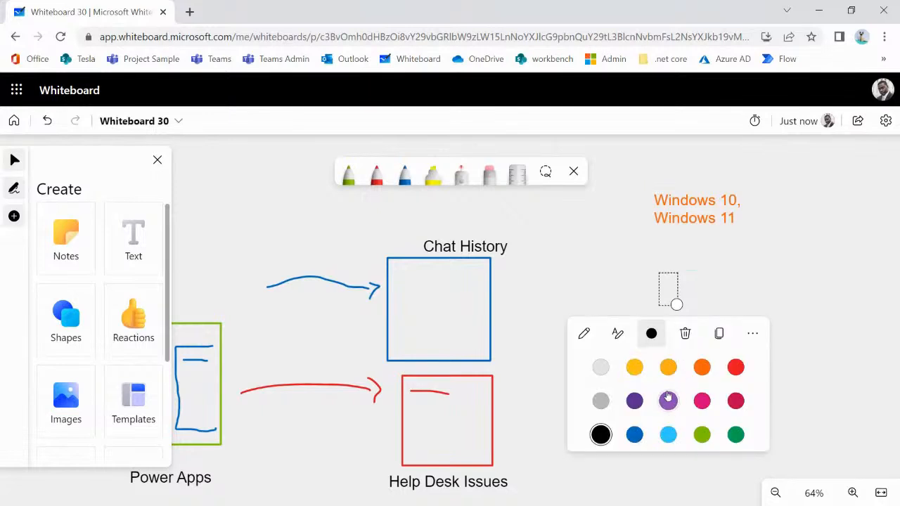
pyautogui.click(666, 400)
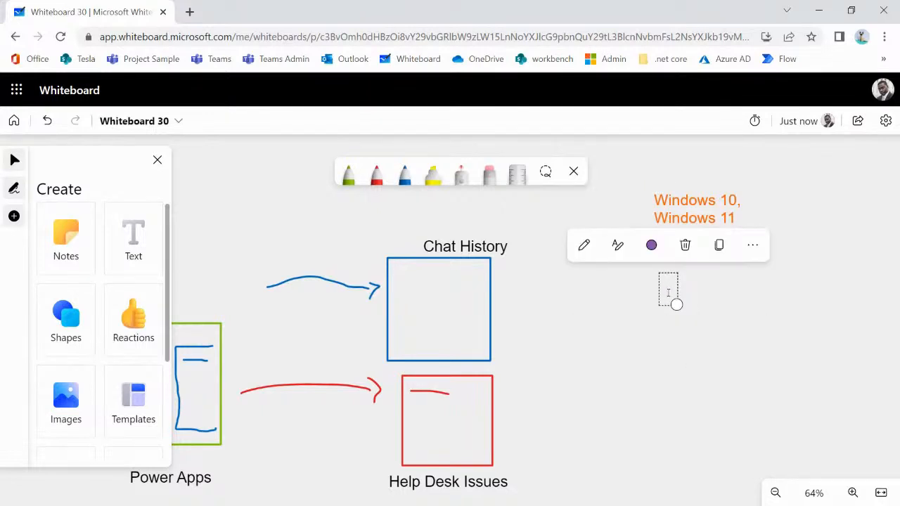
pyautogui.write('VPN T')
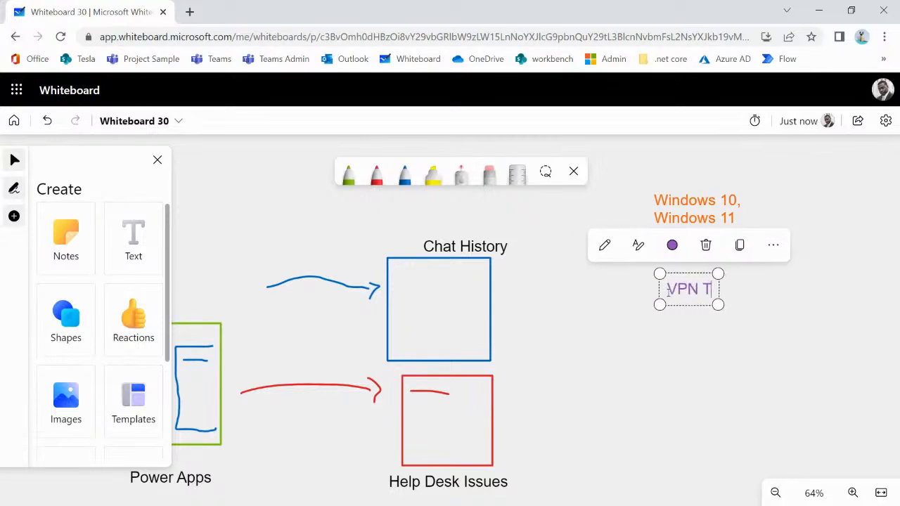
pyautogui.write('roubleshoot')
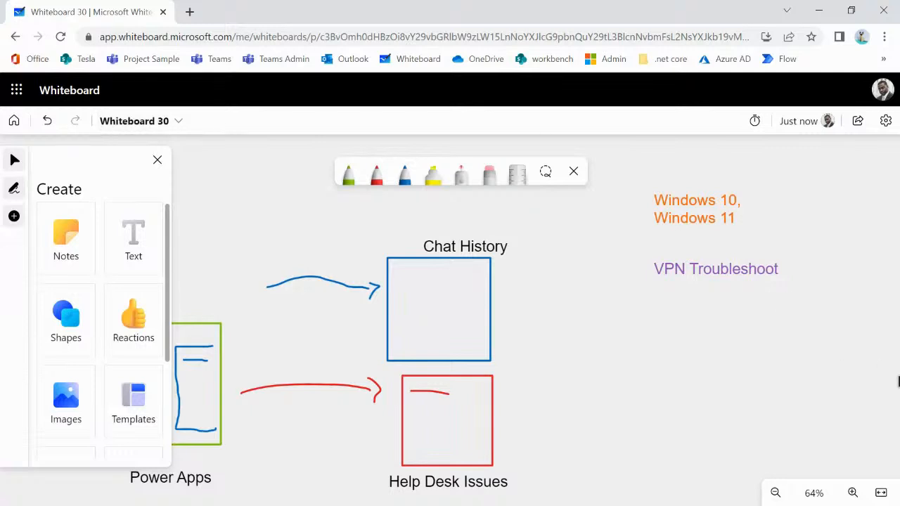
pyautogui.moveTo(661, 233)
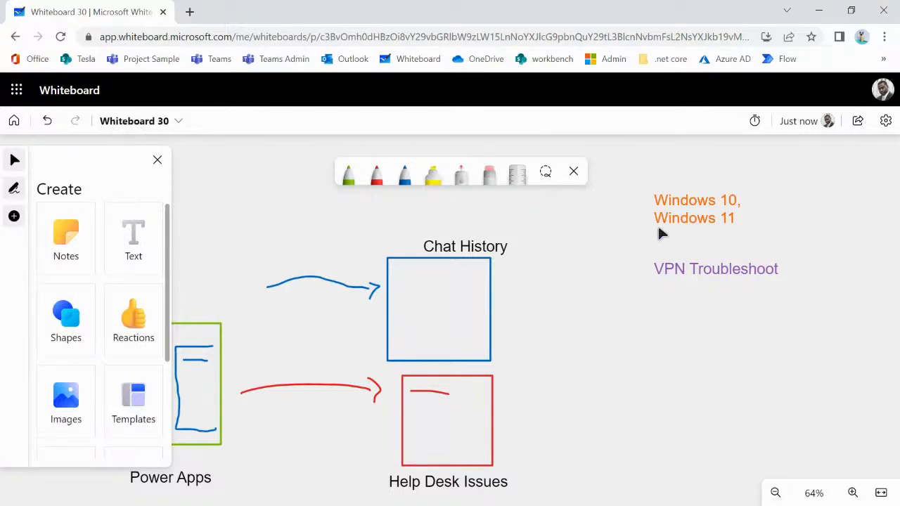
pyautogui.moveTo(688, 328)
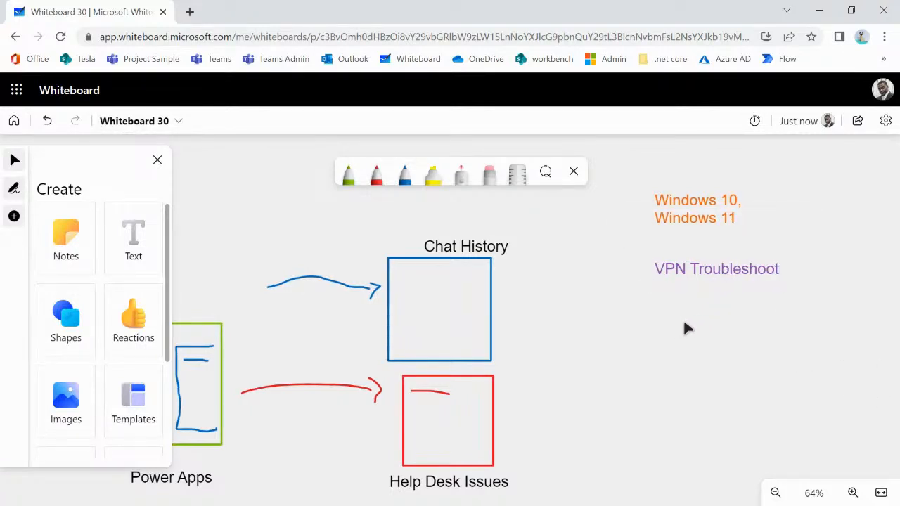
# - Add a purple 'MFA Support' label below VPN Troubleshoot
pyautogui.click(404, 174)
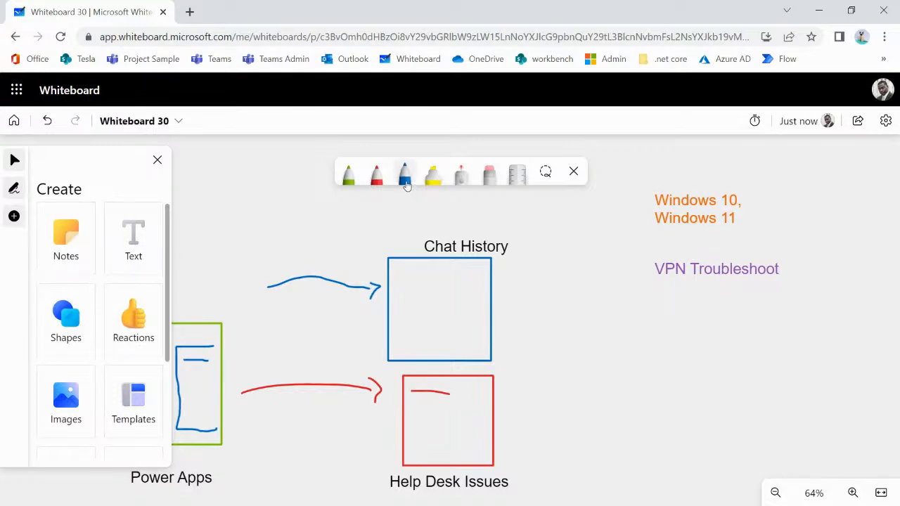
pyautogui.moveTo(132, 239)
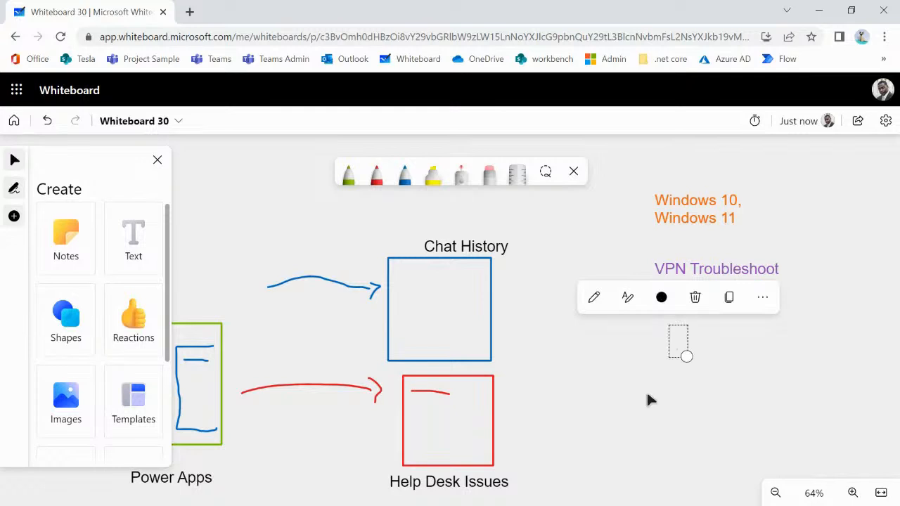
pyautogui.write('MFA Support')
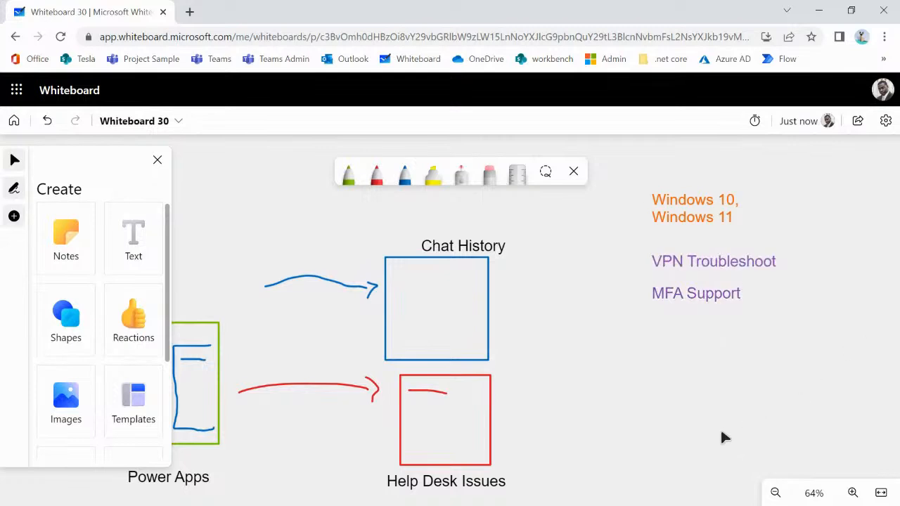
pyautogui.moveTo(707, 441)
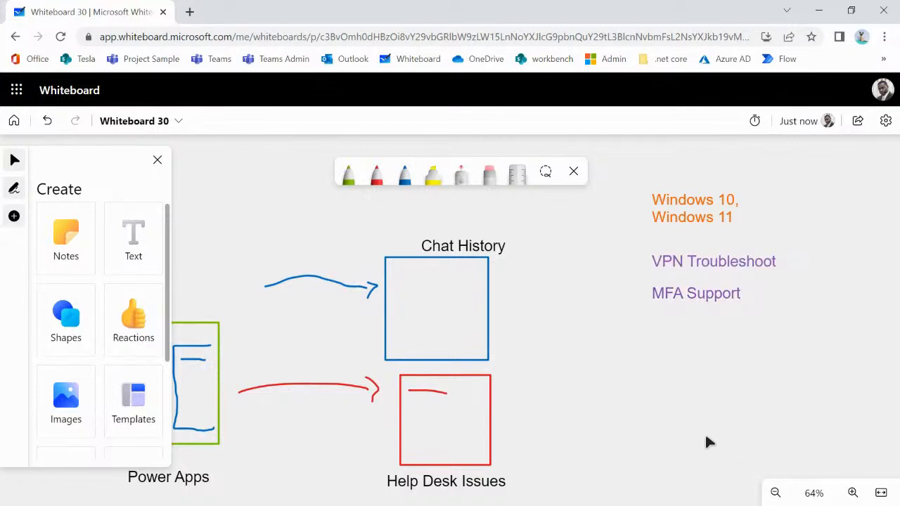
pyautogui.moveTo(701, 444)
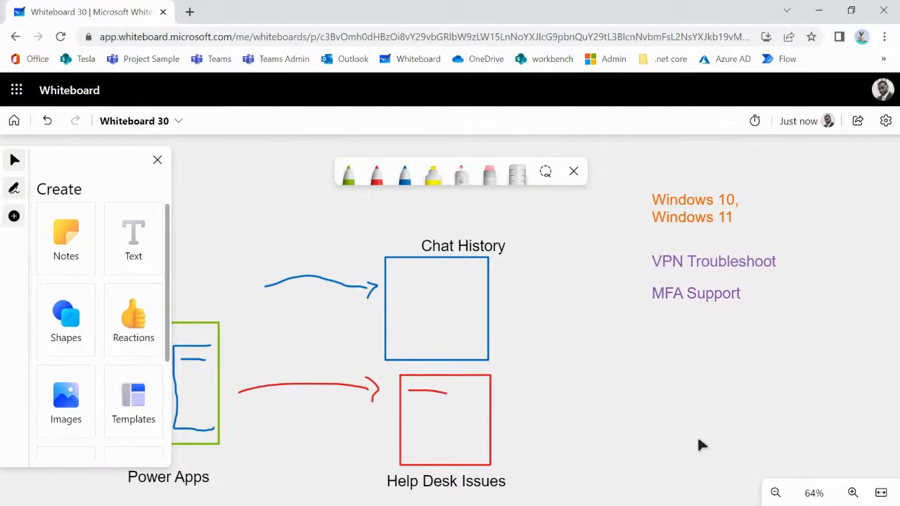
pyautogui.moveTo(715, 419)
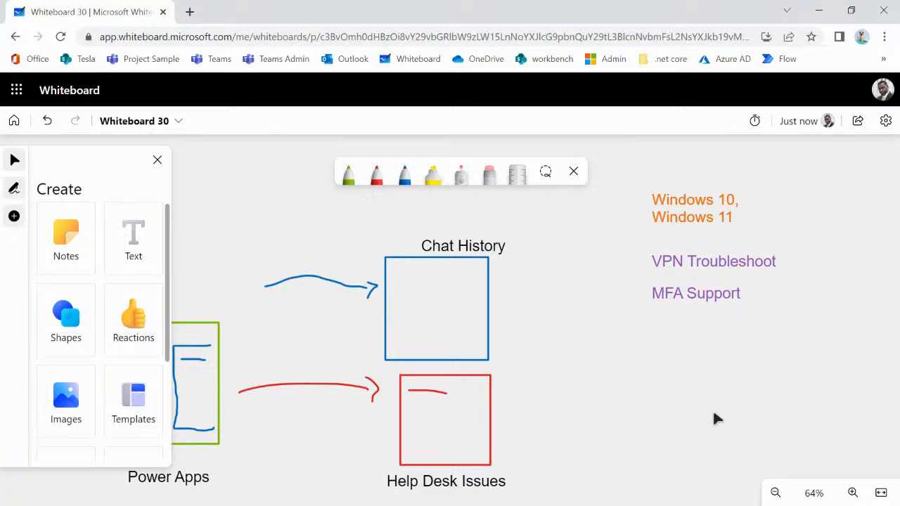
pyautogui.moveTo(579, 397)
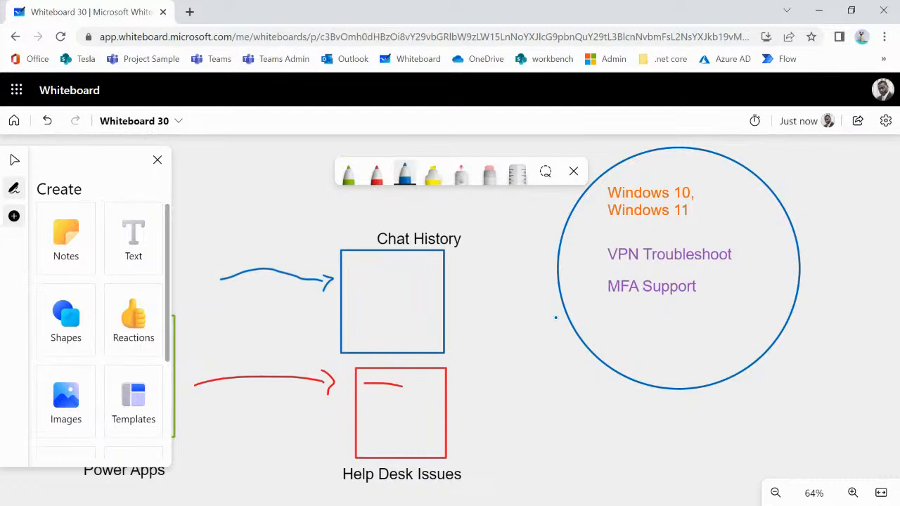
# - Arrow down from the blue topic circle to a new 'kick-out to Human' label and position it
pyautogui.moveTo(546, 321); pyautogui.dragTo(605, 443)
pyautogui.write('k')
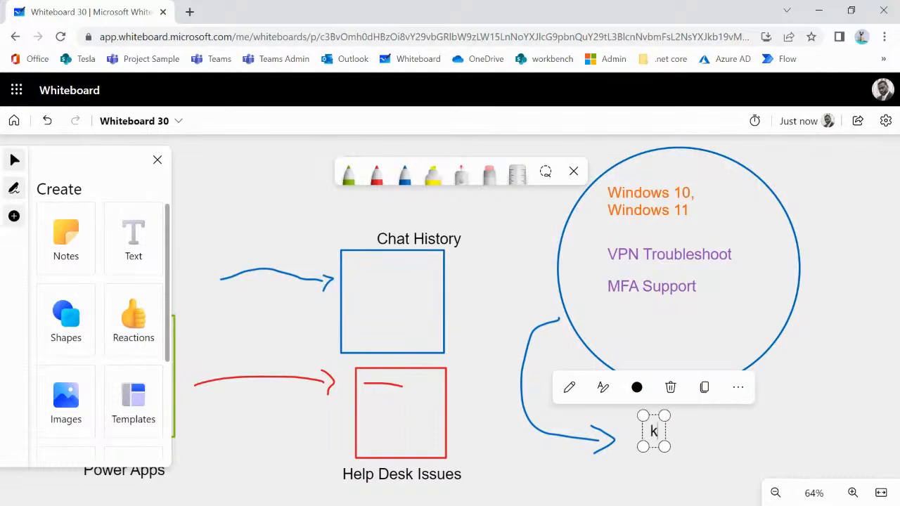
pyautogui.write('ick-out to Human')
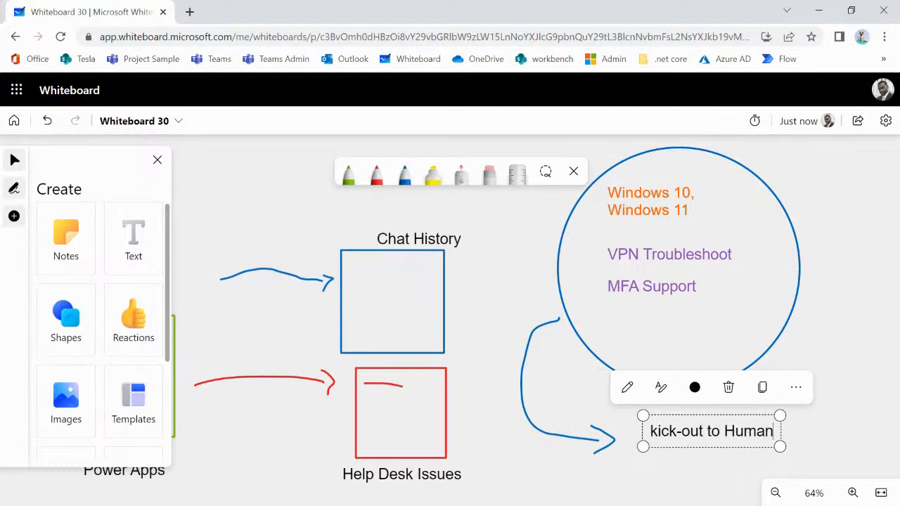
pyautogui.click(879, 422)
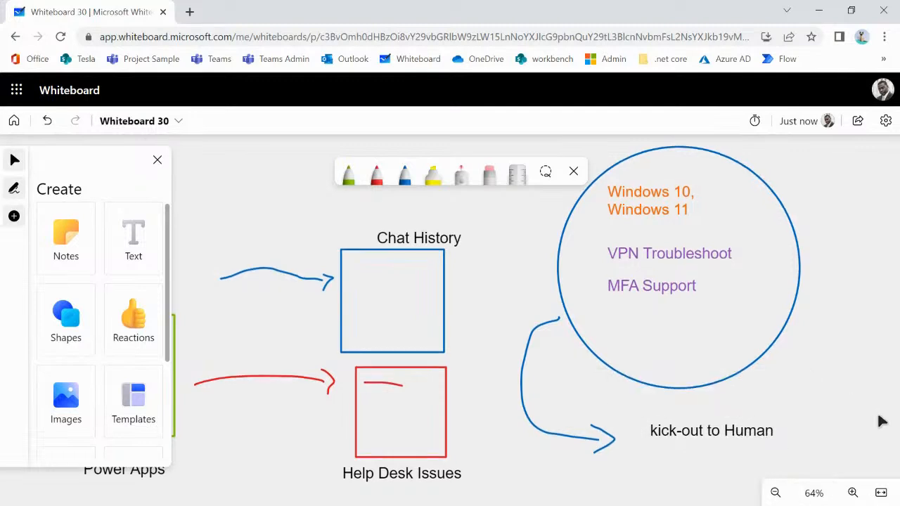
pyautogui.click(712, 430)
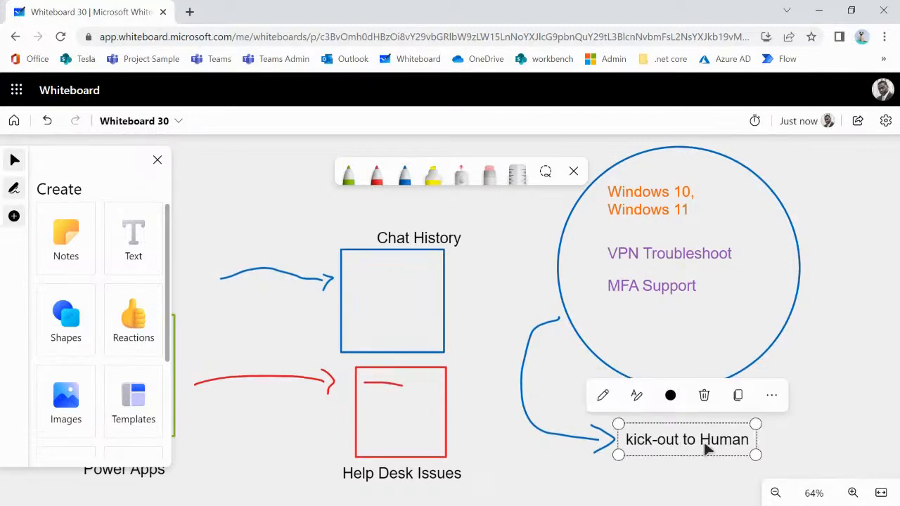
pyautogui.click(815, 433)
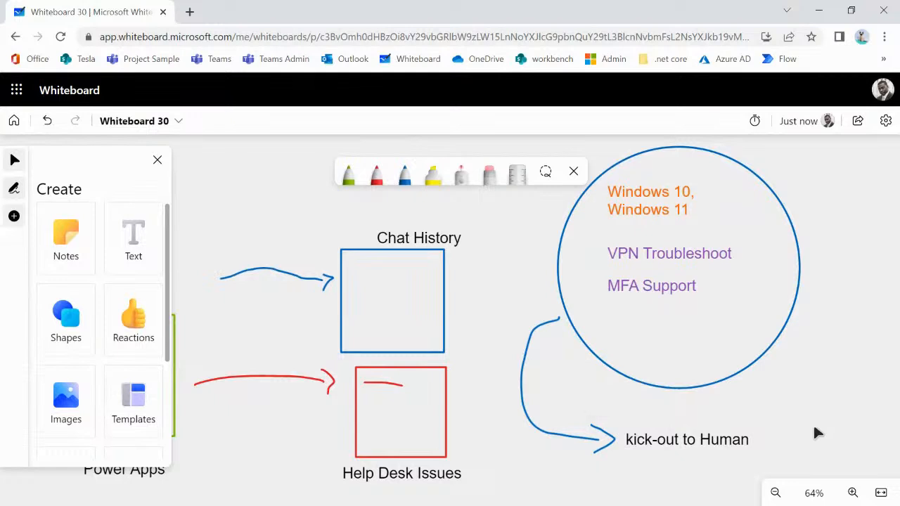
pyautogui.moveTo(391, 407)
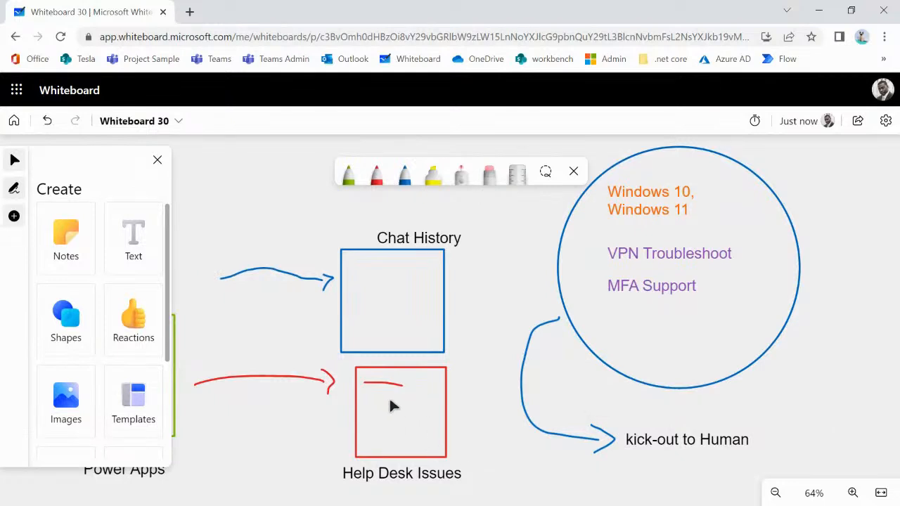
pyautogui.moveTo(416, 424)
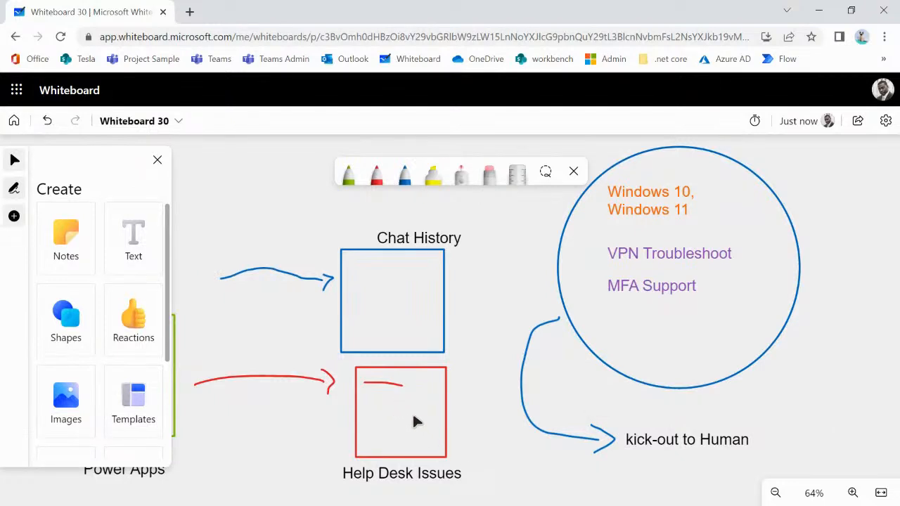
pyautogui.moveTo(429, 407)
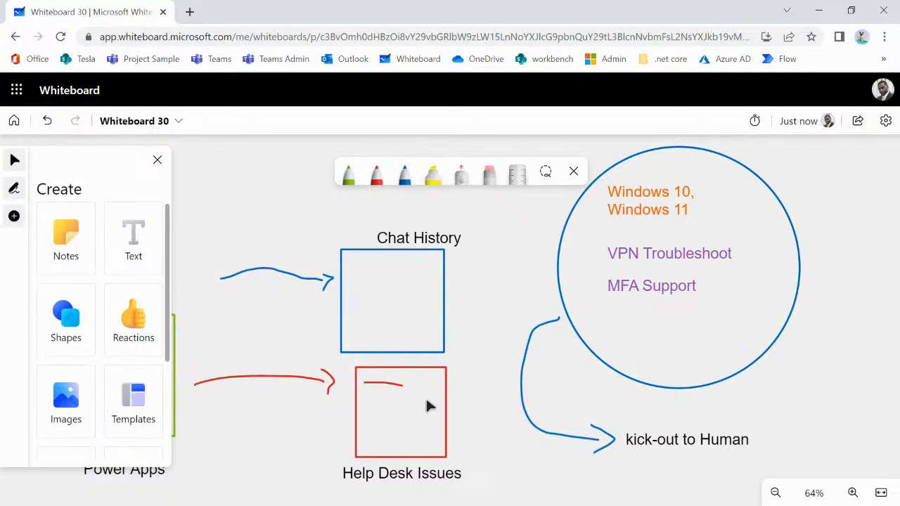
pyautogui.moveTo(441, 405)
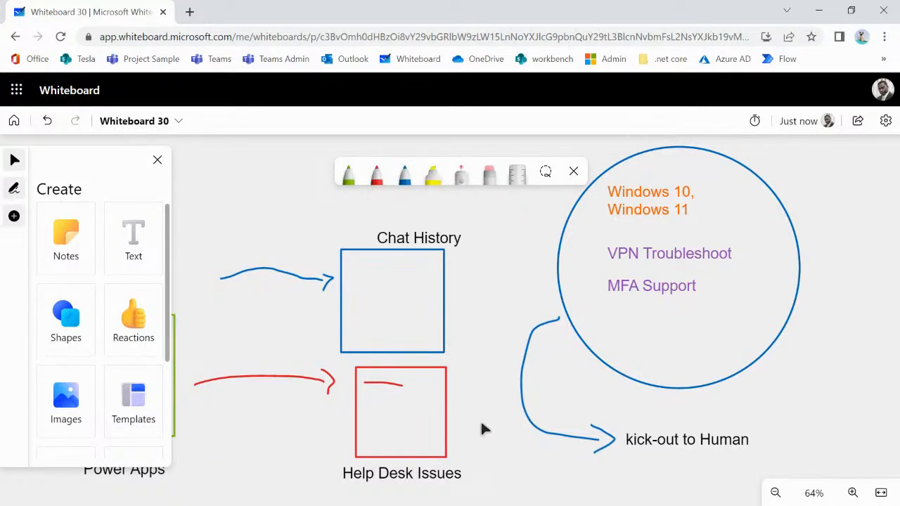
pyautogui.moveTo(484, 341)
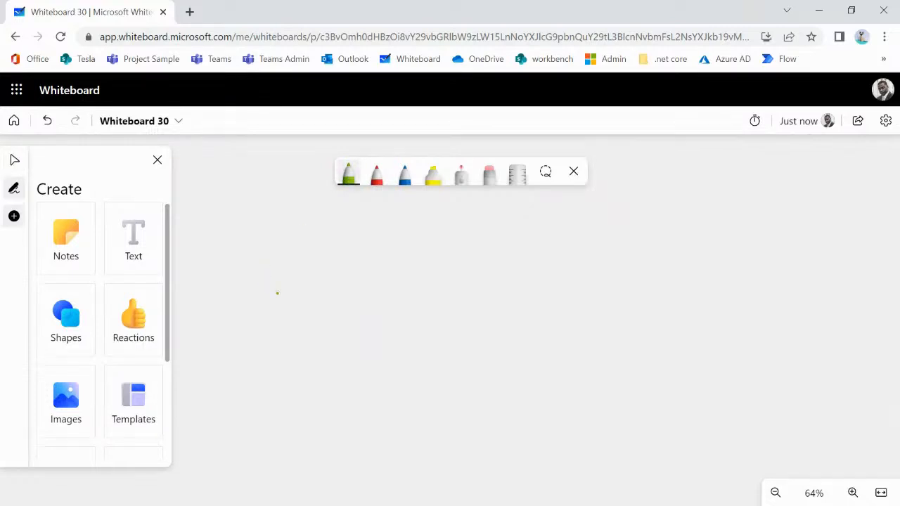
# - Draw a green stick figure facing a large blue queue rectangle with a narrow bar inside
pyautogui.moveTo(289, 288); pyautogui.dragTo(308, 289)
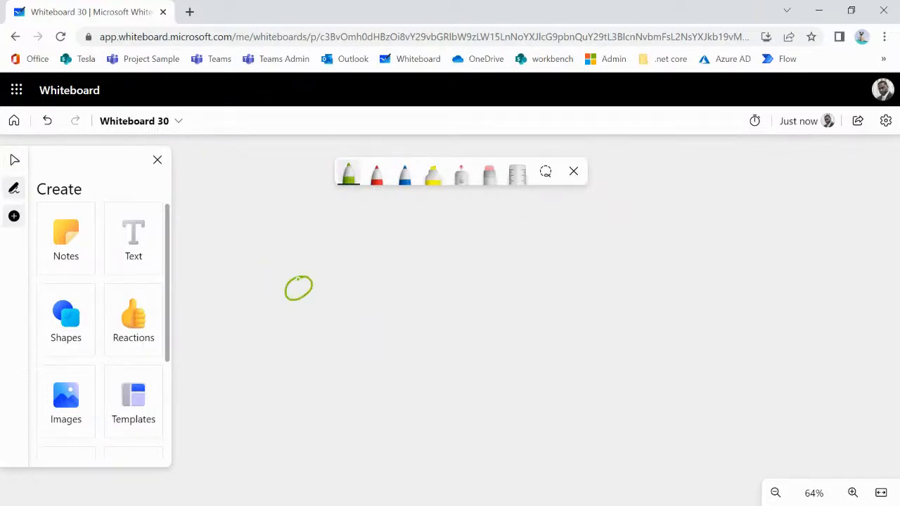
pyautogui.moveTo(298, 295); pyautogui.dragTo(296, 351)
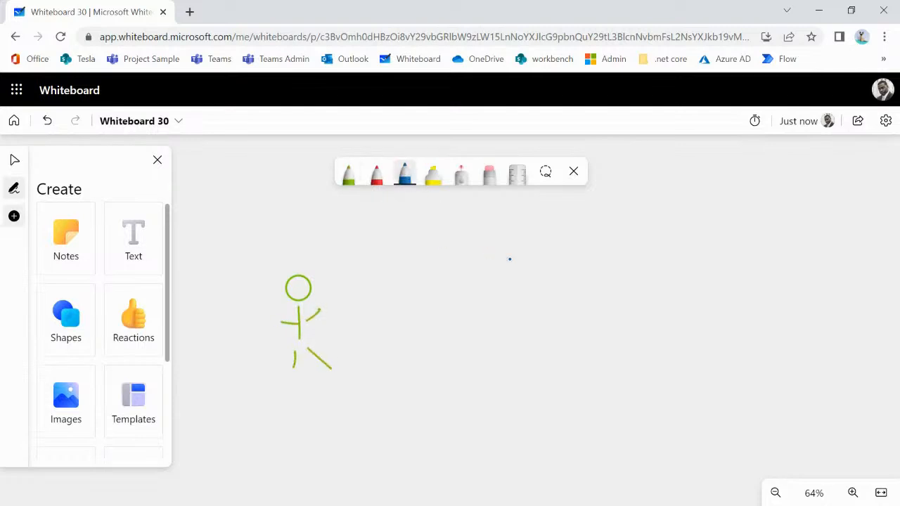
pyautogui.moveTo(464, 267); pyautogui.dragTo(661, 383)
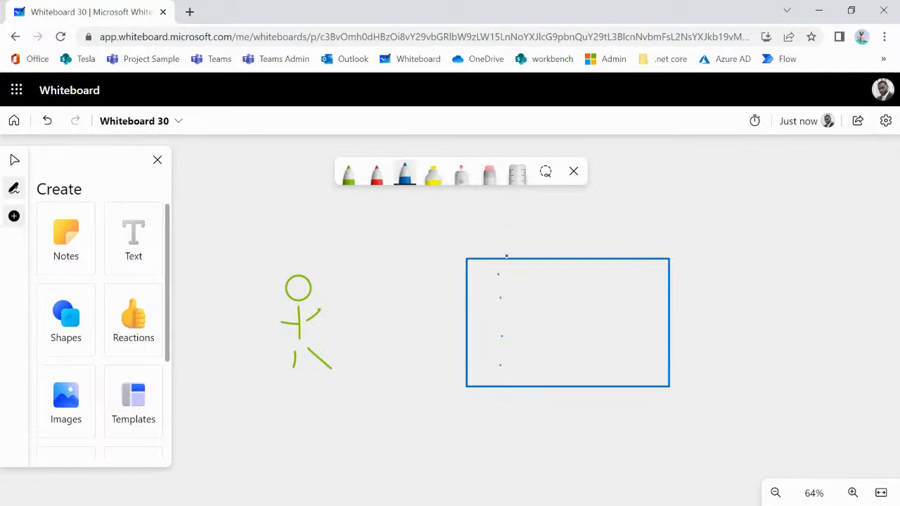
pyautogui.moveTo(501, 253); pyautogui.dragTo(498, 391)
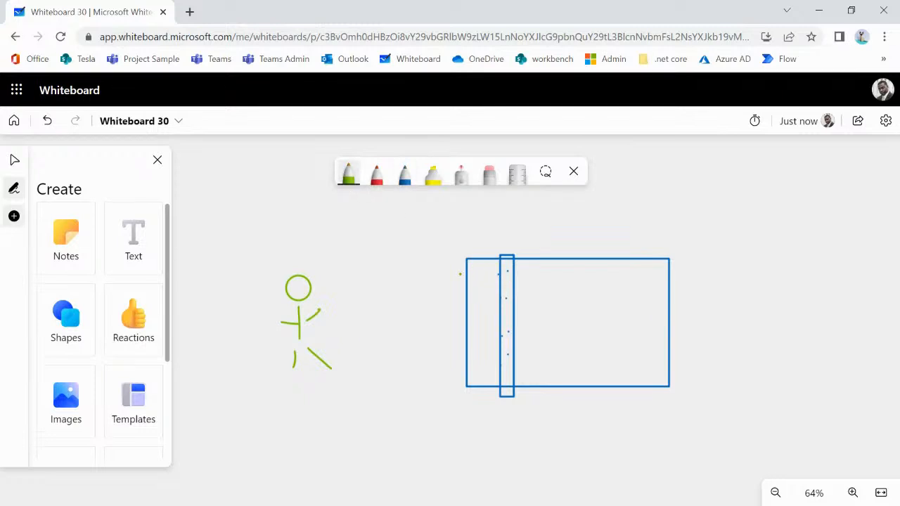
# - Add a green form at the queue's left with a curved arrow into it and motion lines
pyautogui.moveTo(453, 275); pyautogui.dragTo(476, 368)
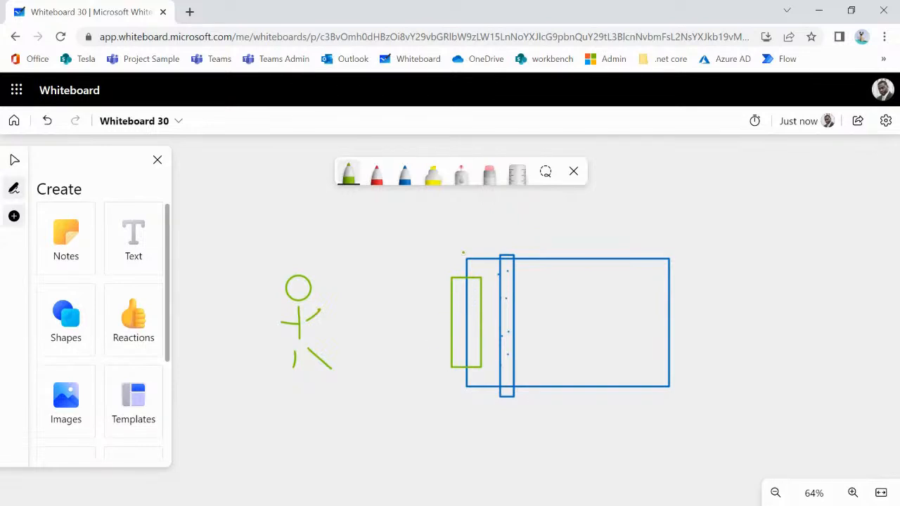
pyautogui.moveTo(464, 256); pyautogui.dragTo(504, 242)
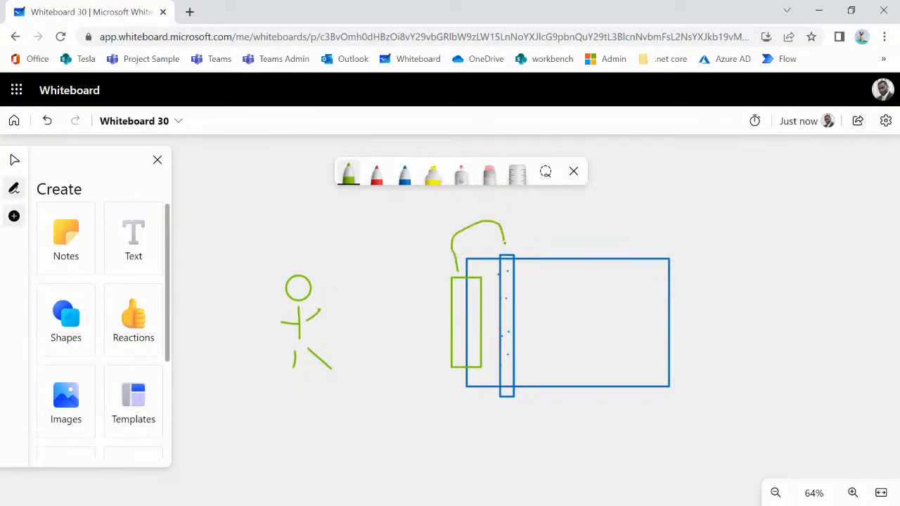
pyautogui.moveTo(501, 225); pyautogui.dragTo(518, 253)
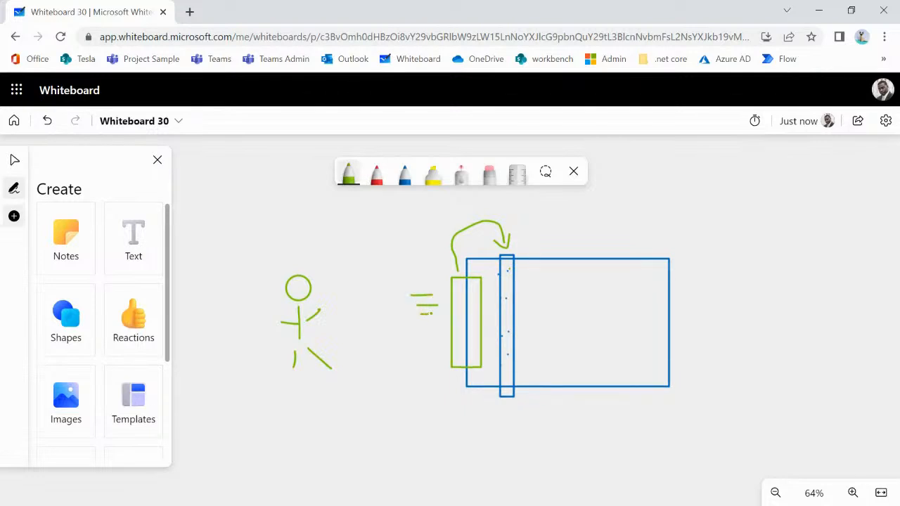
pyautogui.moveTo(419, 298); pyautogui.dragTo(457, 345)
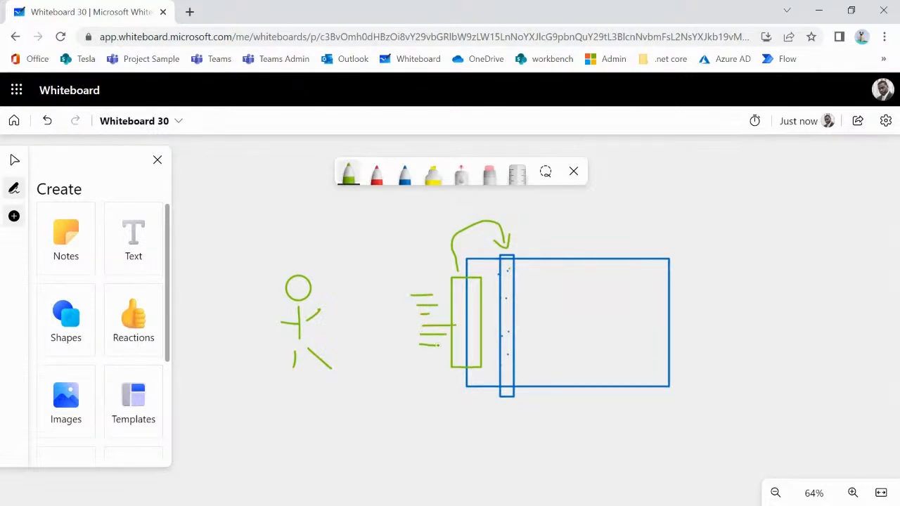